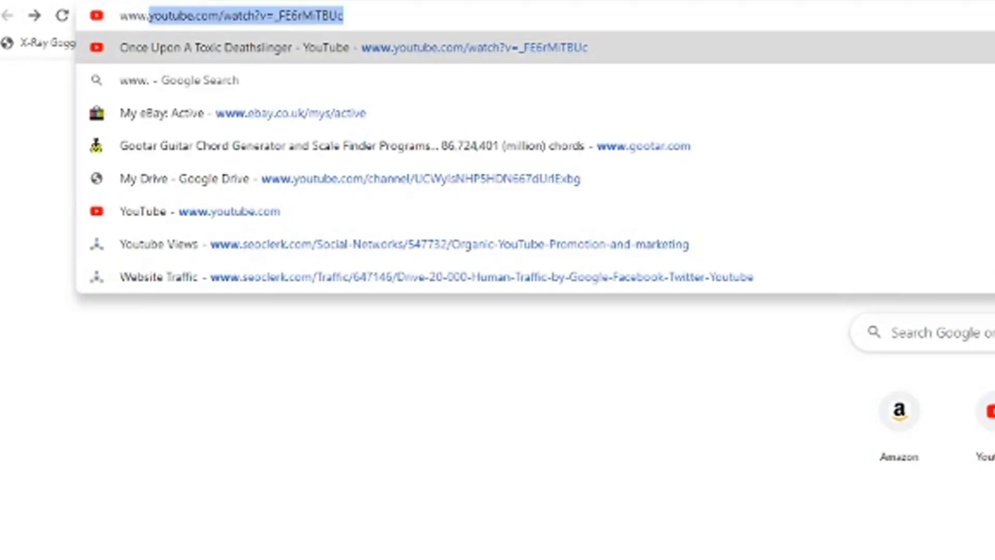
text(www.rockbox.org firmware)
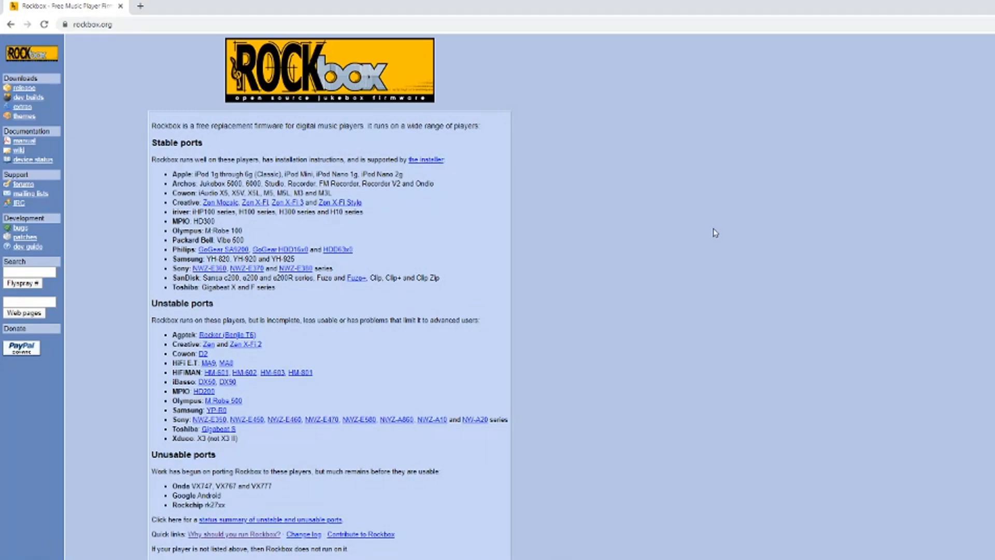
mouse_move(531, 173)
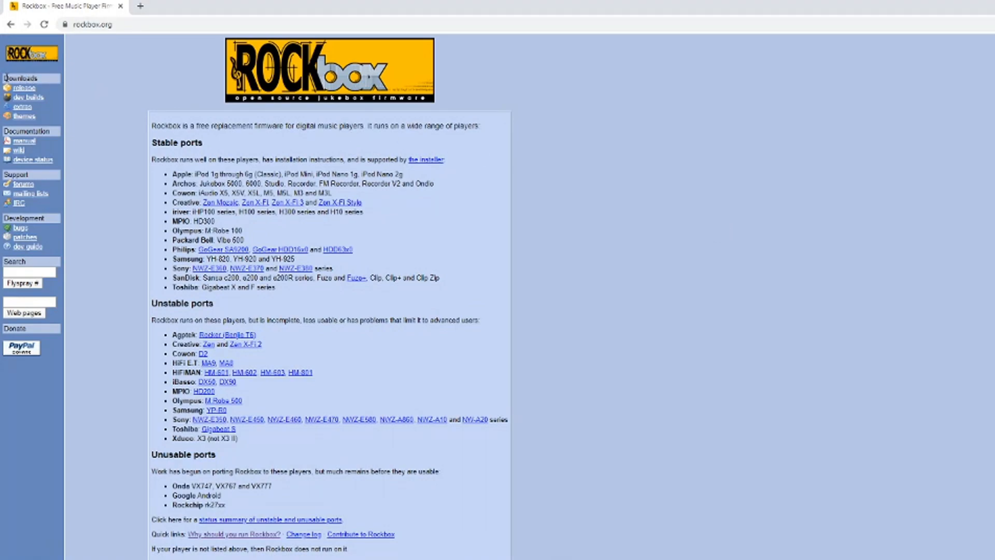
click(22, 88)
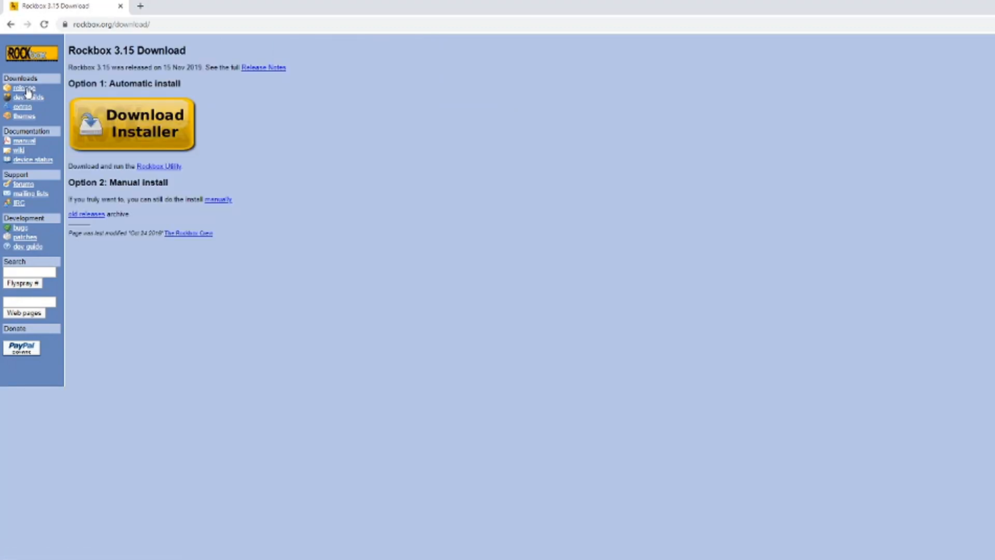
mouse_move(120, 130)
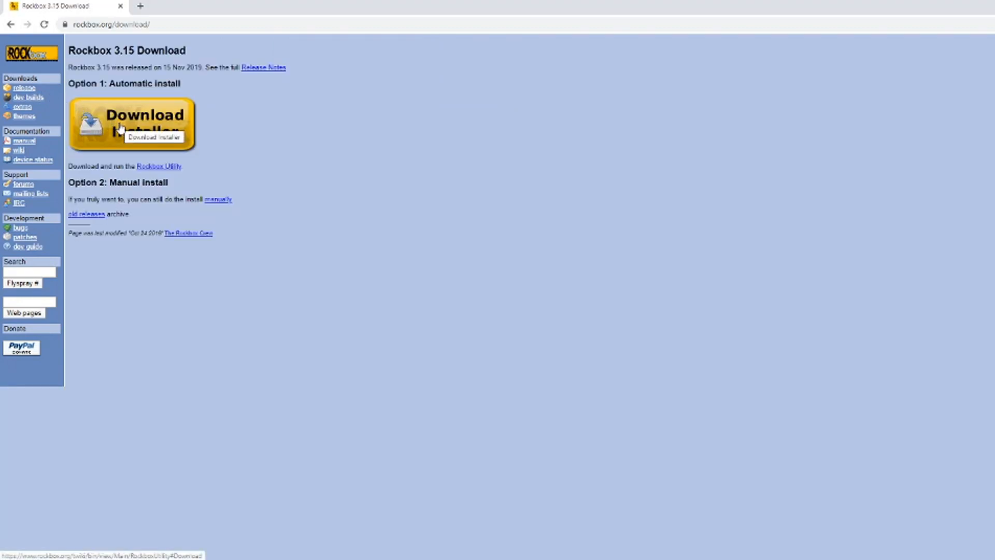
Download the RockboxUtility-v1.4.1 installer zip and save it into iPod Wizard
click(120, 128)
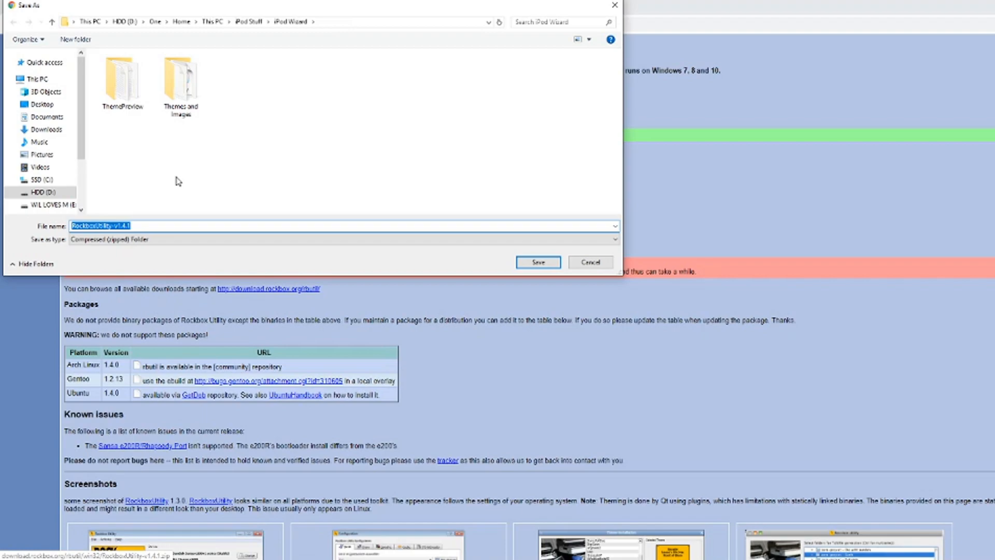
click(538, 262)
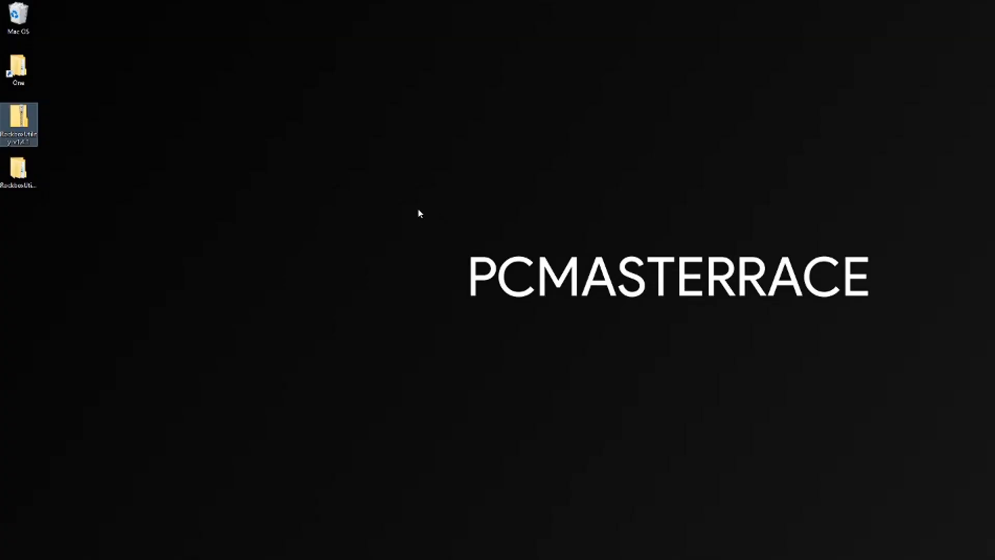
Open the RockboxUtility zip and its inner v1.4.1 folder, selecting the RockboxUtility application
double_click(19, 117)
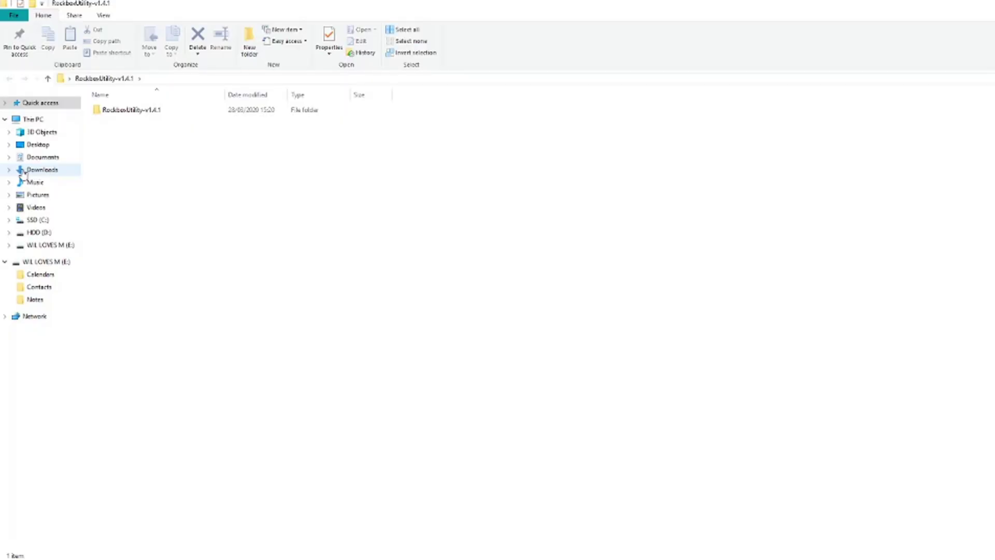
mouse_move(127, 122)
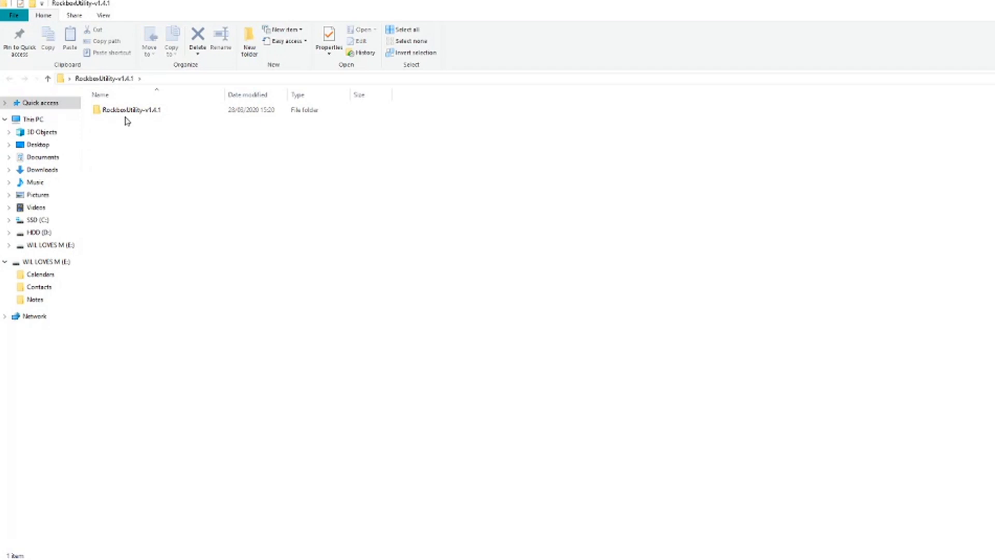
double_click(124, 109)
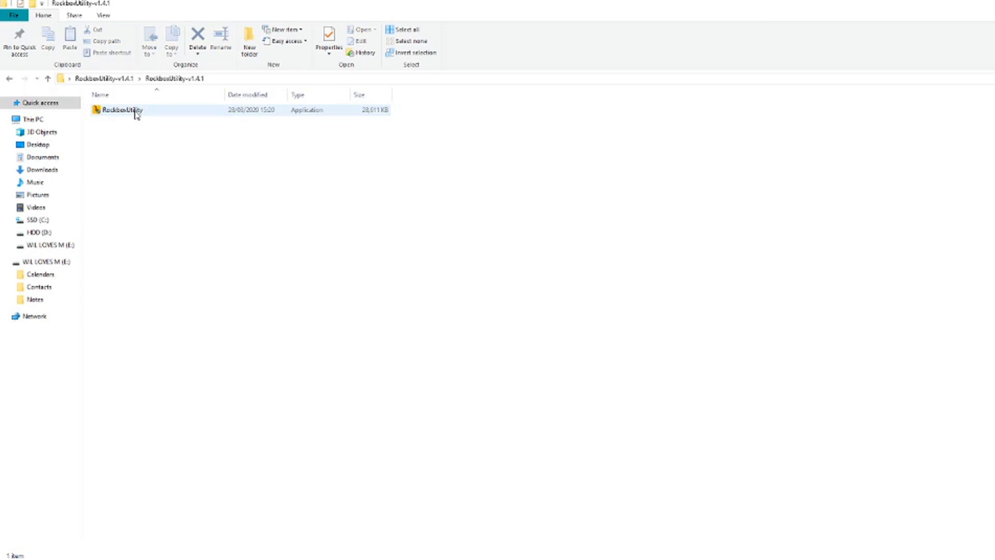
click(119, 111)
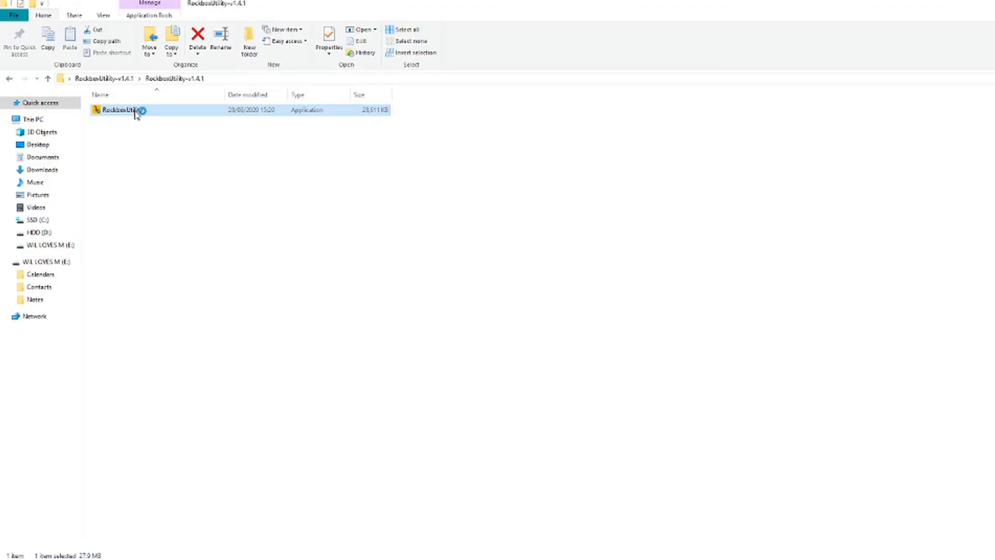
Launch Rockbox Utility, dismiss the device warning, tick Bootloader, Rockbox, Fonts, Themes, Game Files, and install
double_click(119, 111)
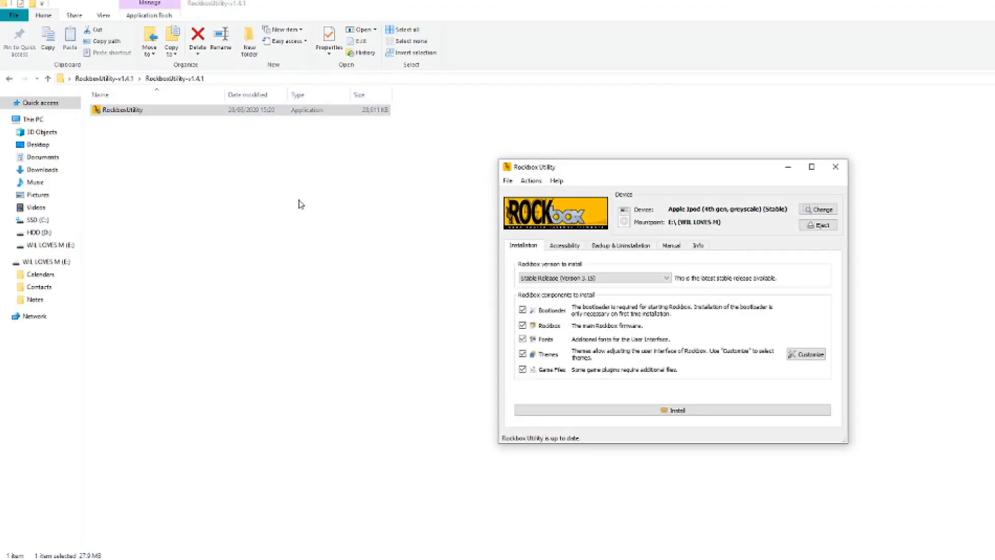
mouse_move(664, 222)
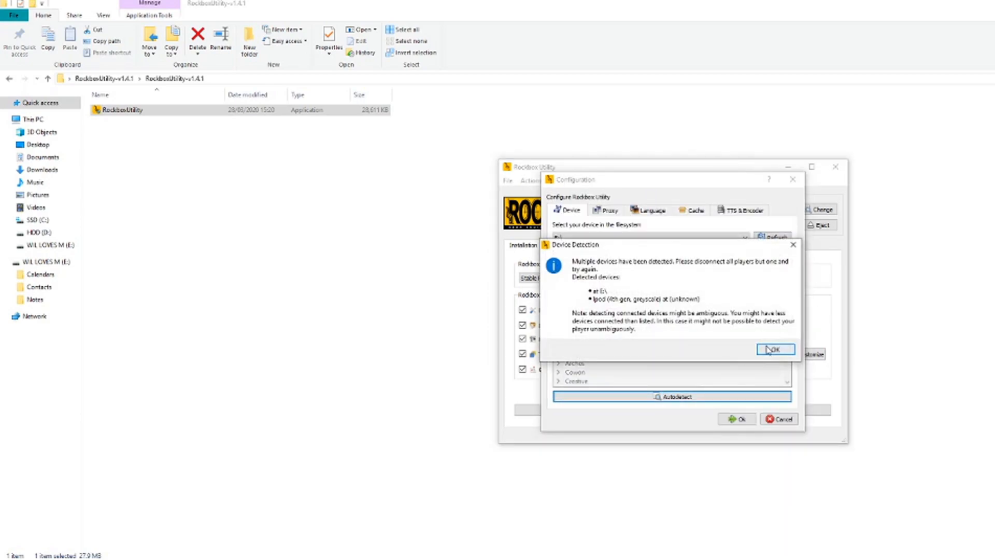
click(774, 349)
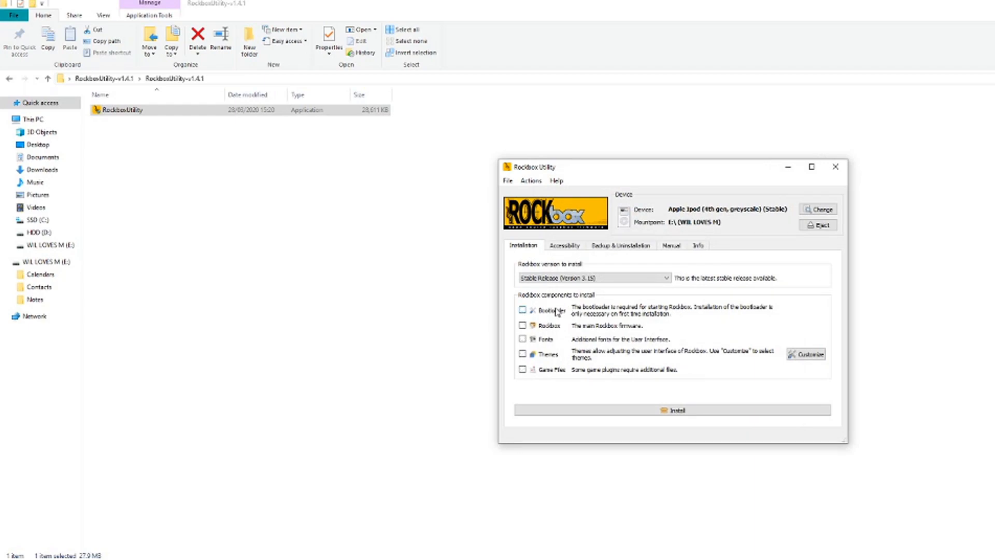
click(523, 309)
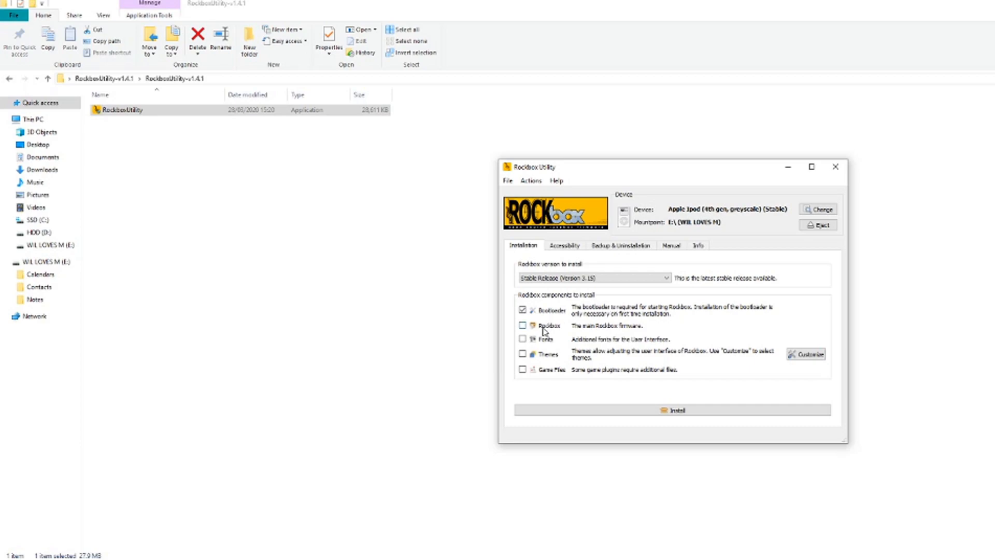
click(523, 326)
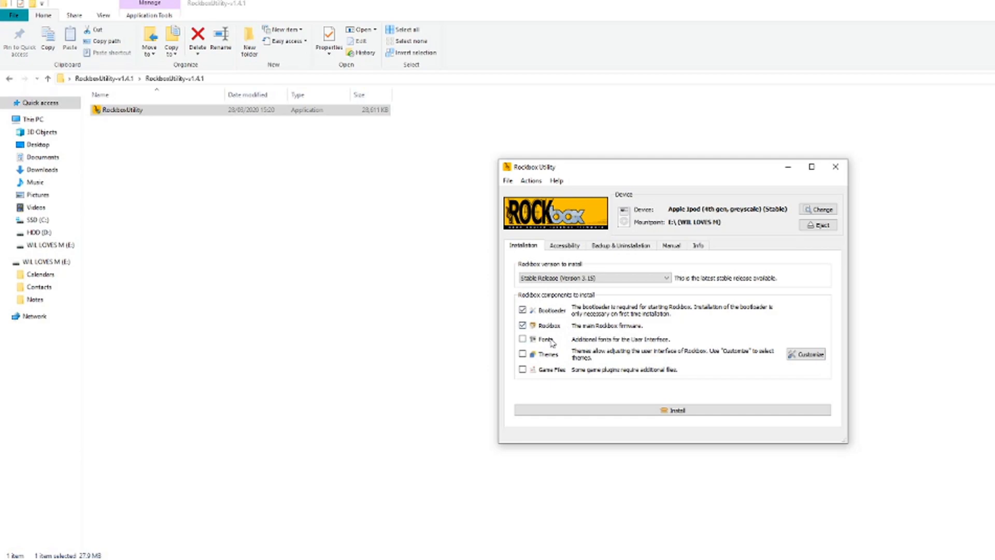
click(522, 339)
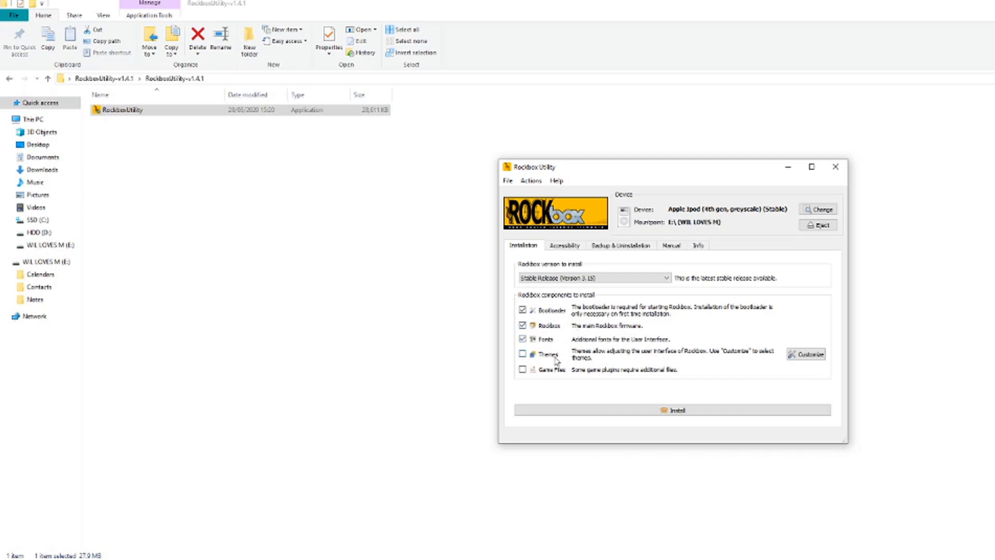
click(523, 354)
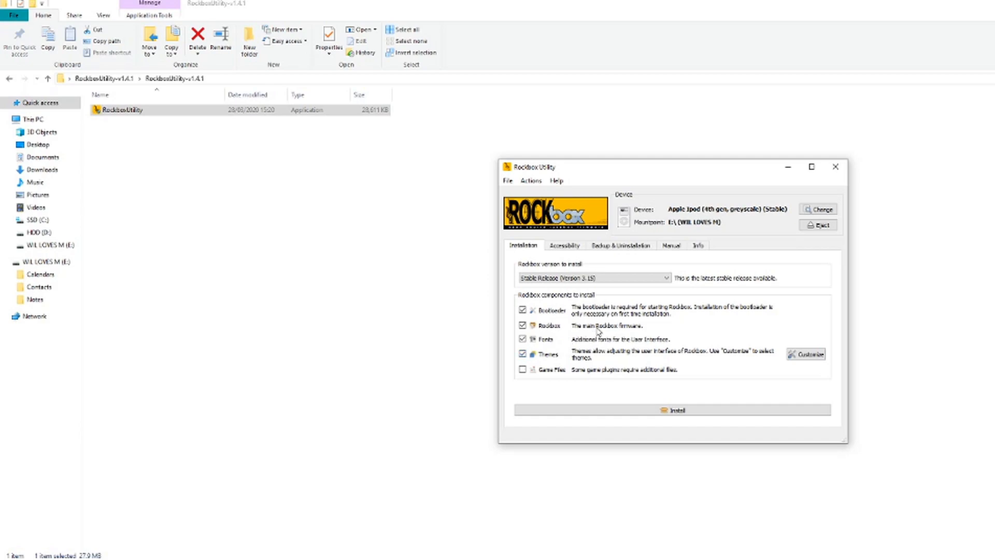
click(522, 369)
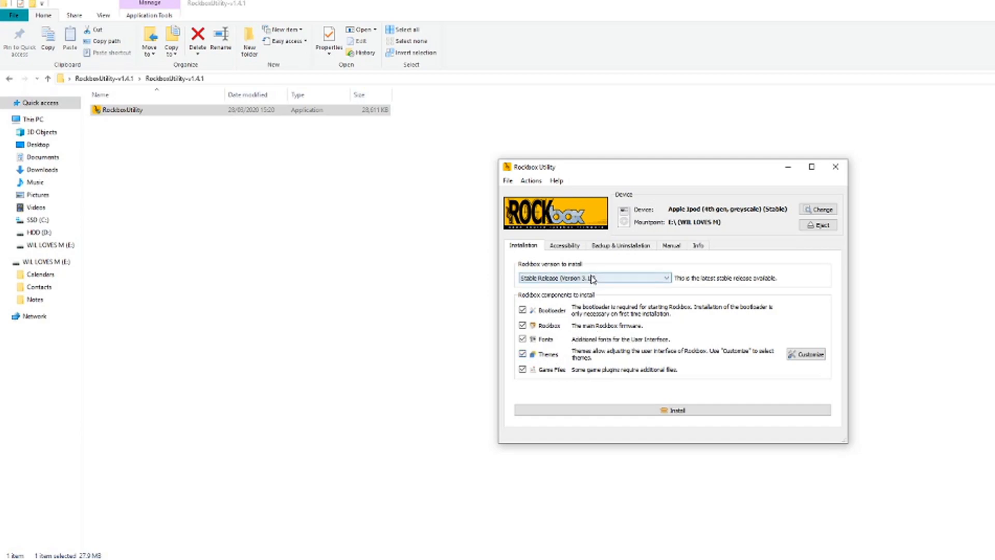
click(665, 278)
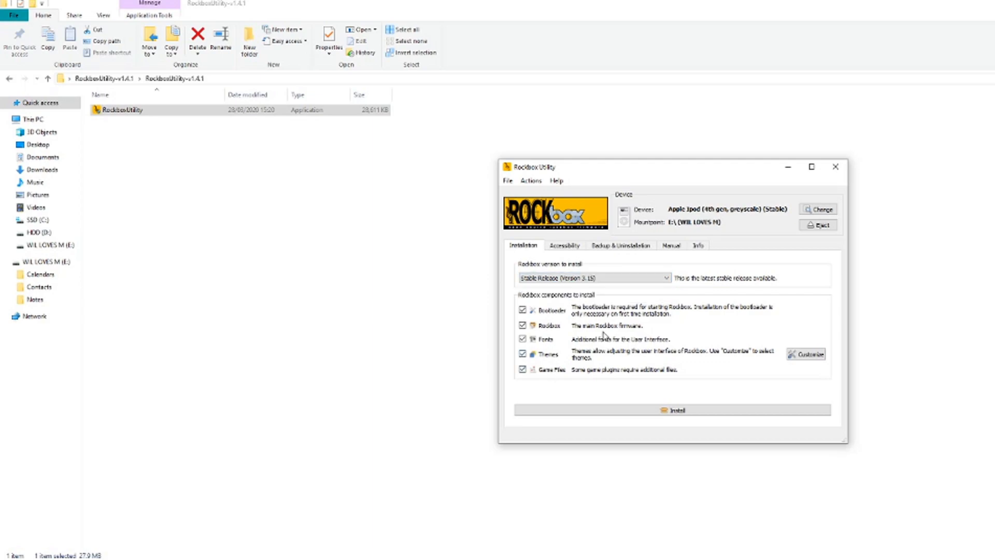
click(678, 409)
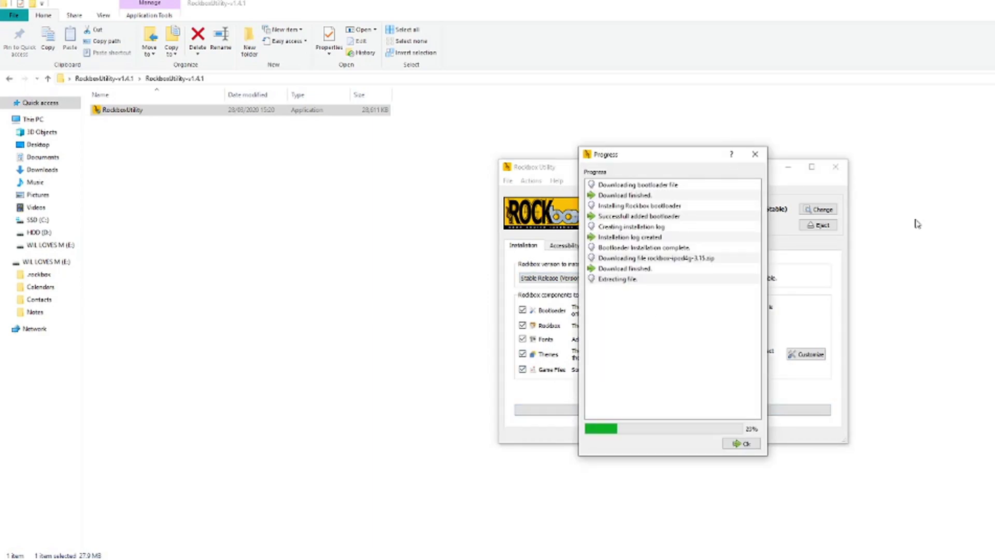